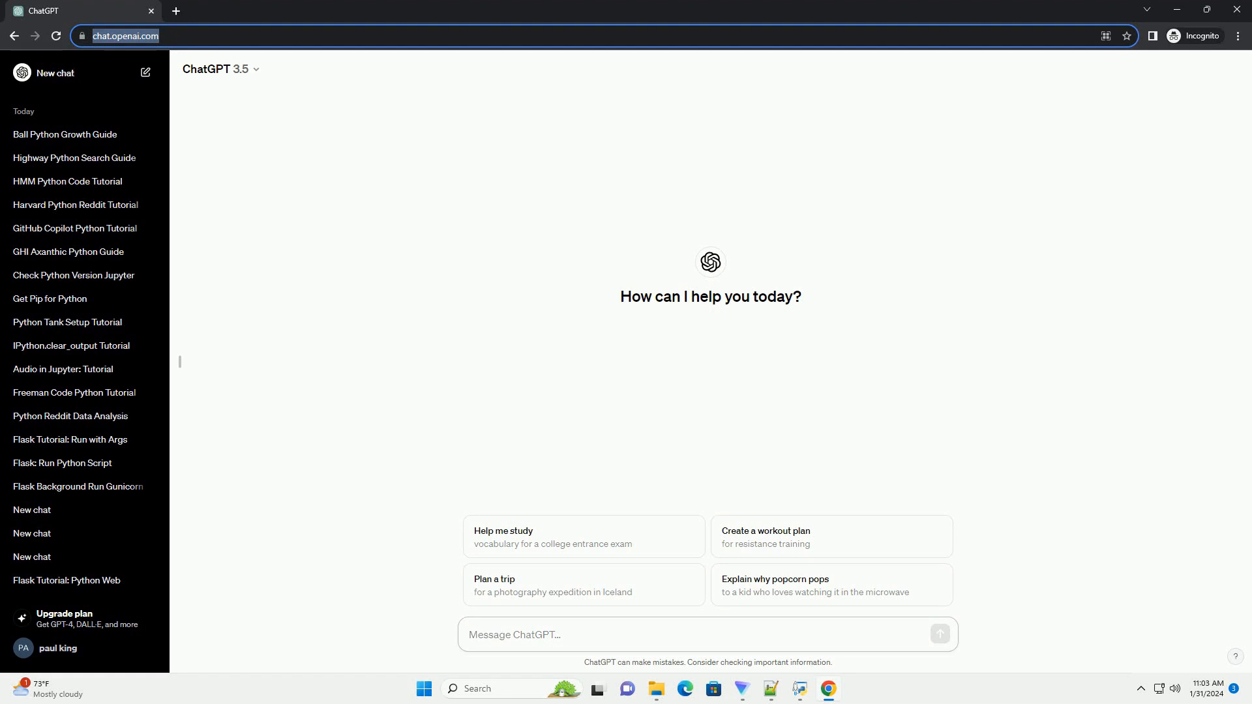
# Ask ChatGPT for a male ball python size tutorial with a Python growth-tracking example
pyautogui.click(706, 634)
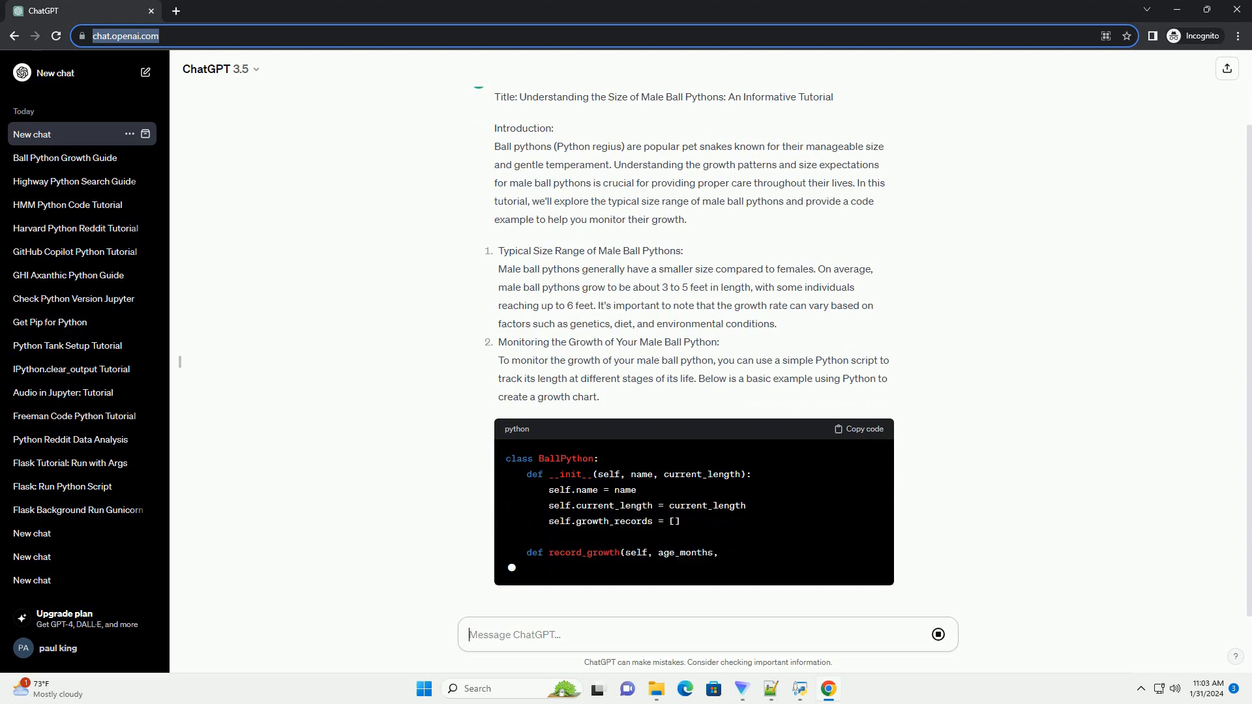
# Scroll down to follow the BallPython class gaining growth recording, a chart printer and the 'Monty' example
pyautogui.scroll(-3)
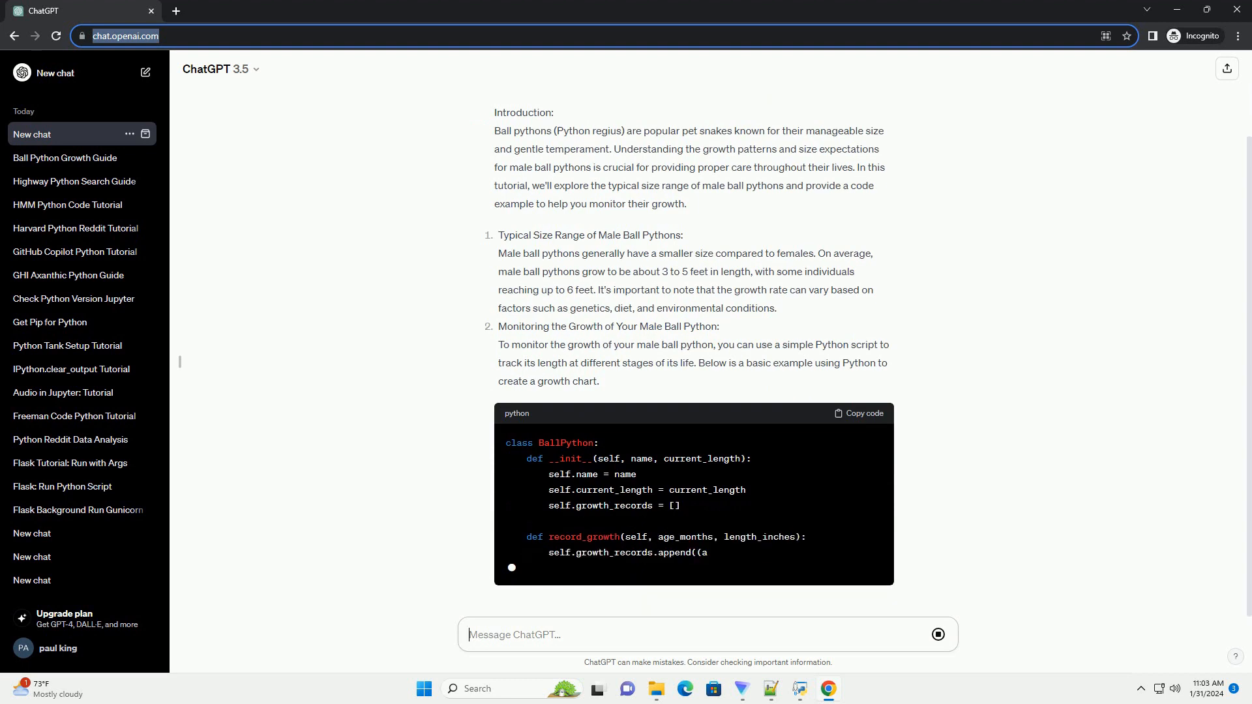
pyautogui.scroll(-3)
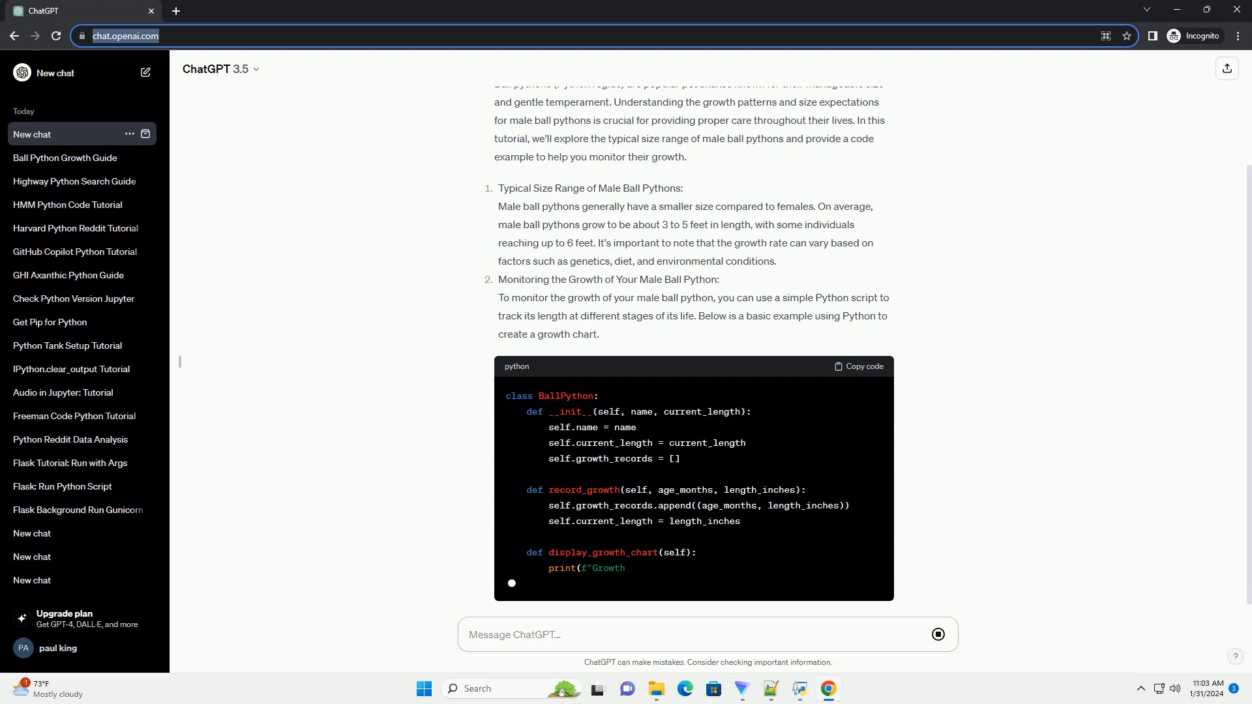
pyautogui.scroll(-3)
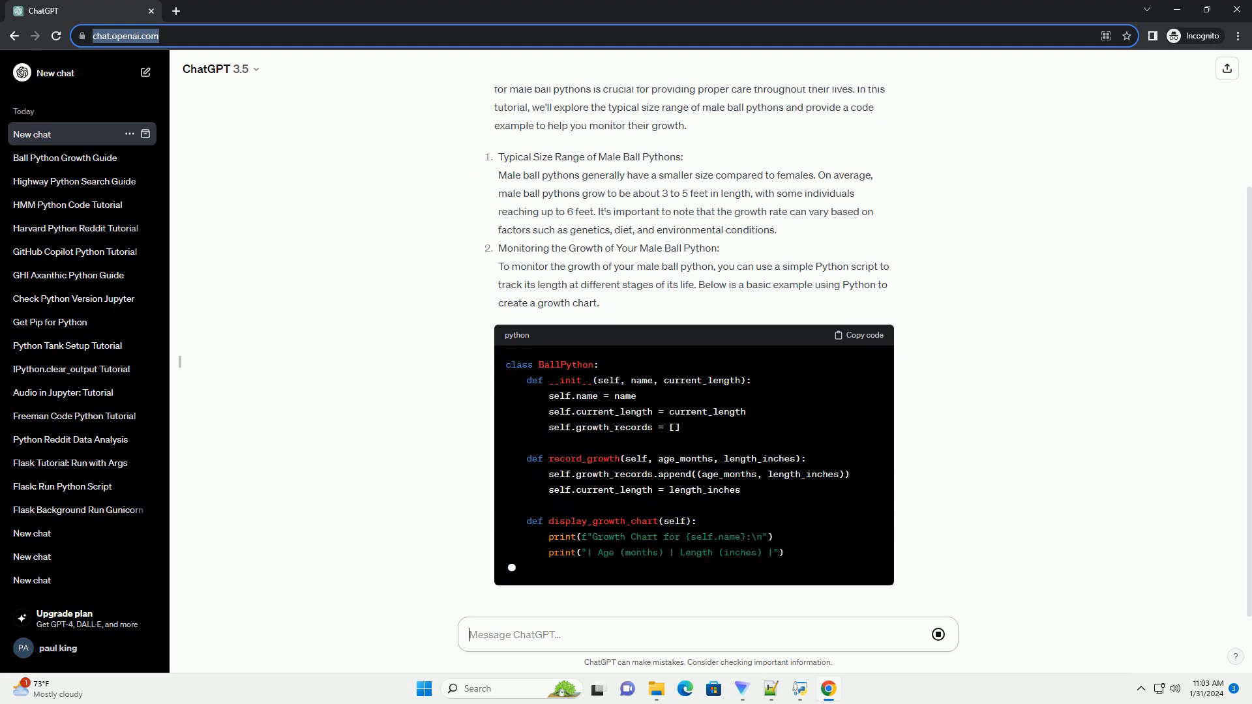
pyautogui.scroll(-3)
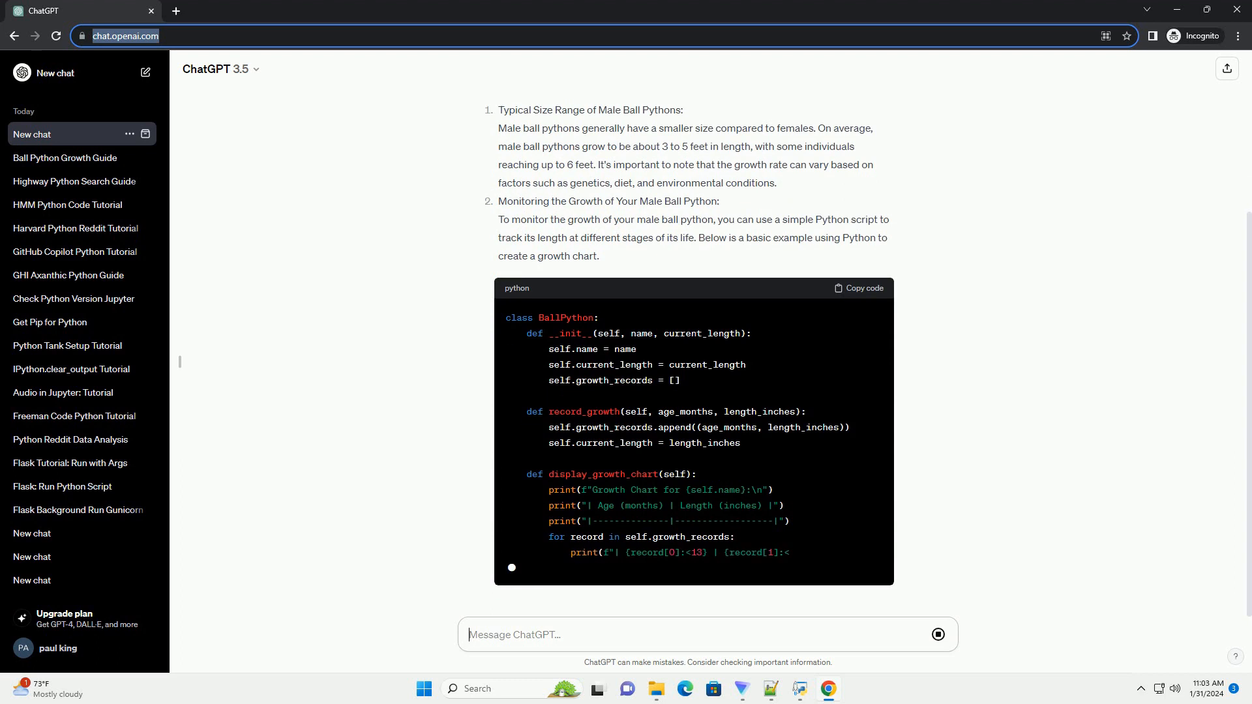
pyautogui.scroll(-3)
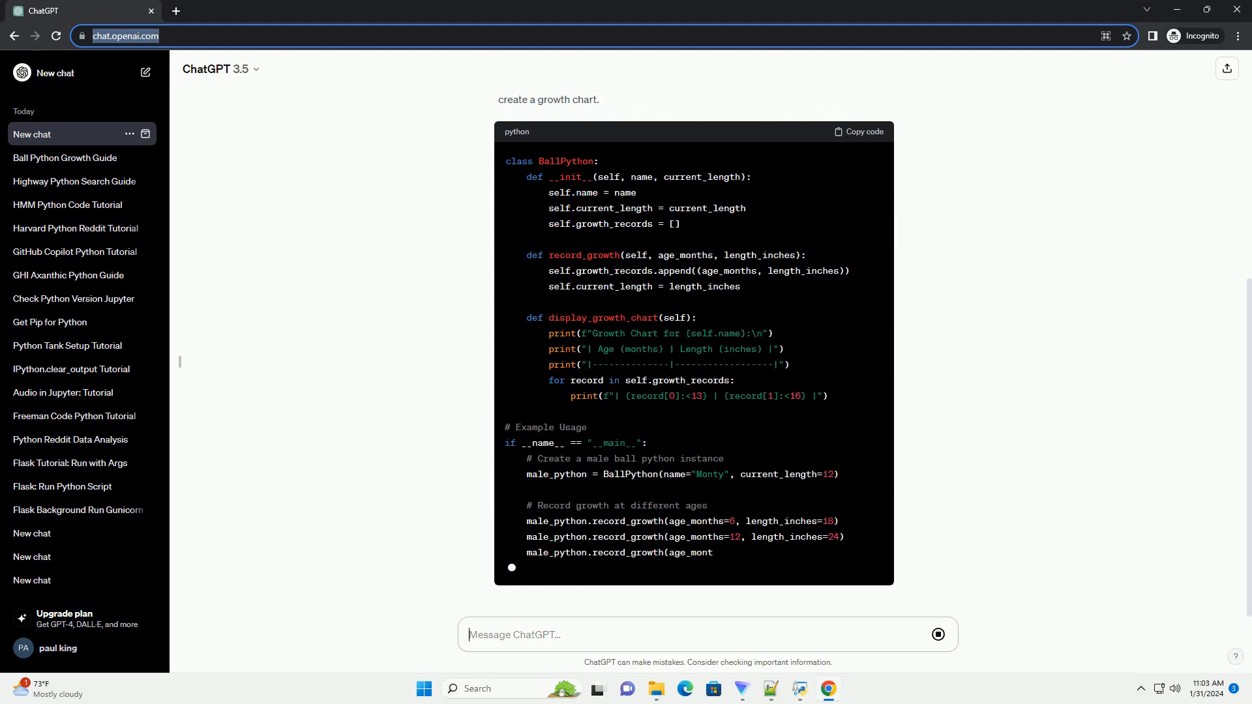
# Scroll down as Monty's 6, 12 and 18 month growth example completes and the code explanation begins
pyautogui.scroll(-3)
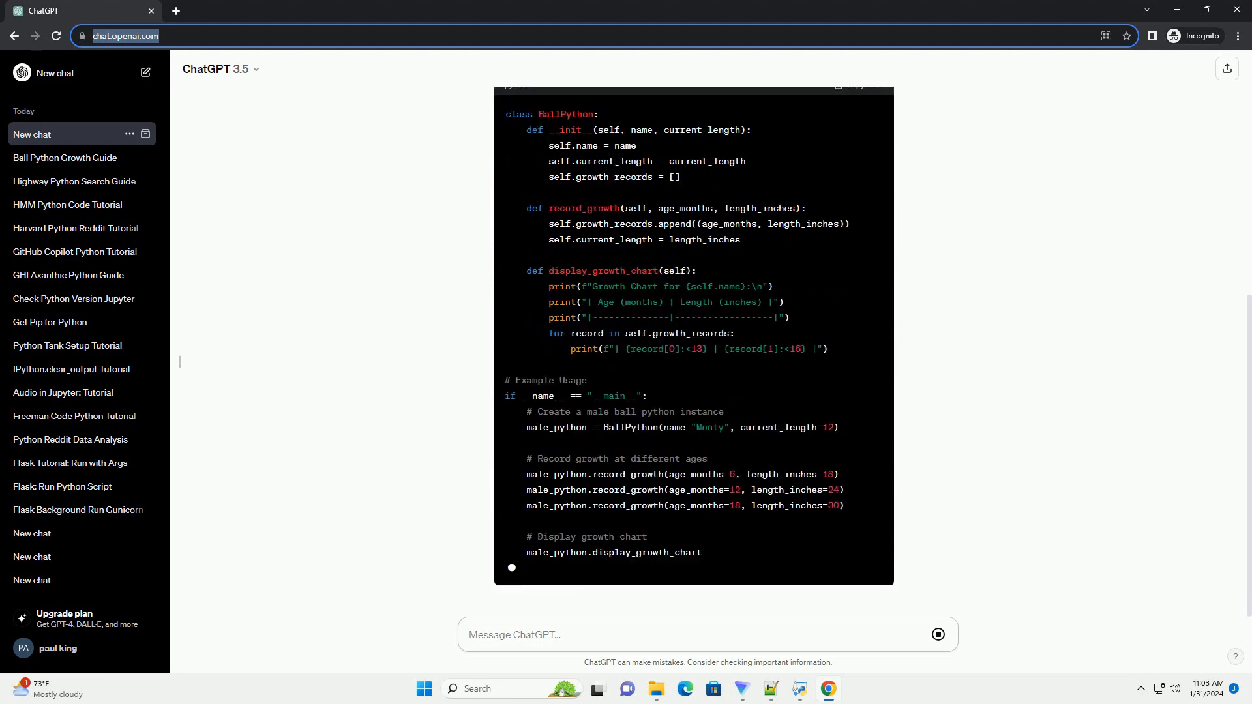
pyautogui.scroll(-3)
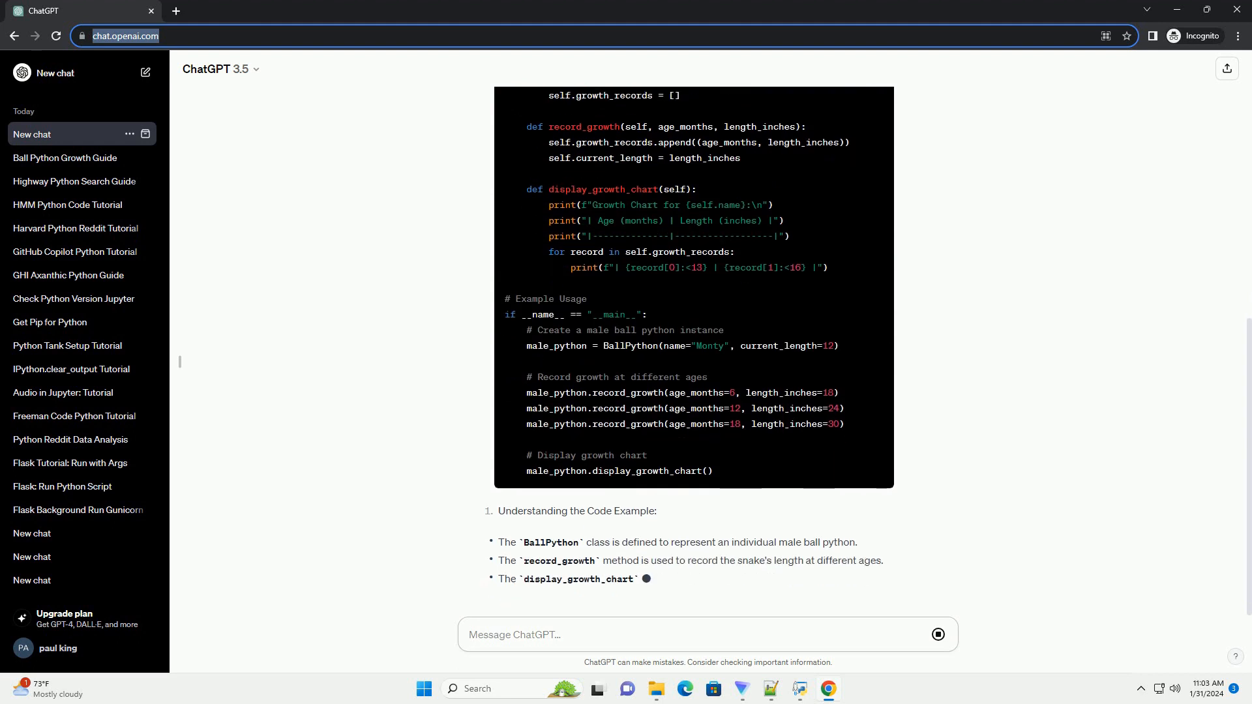
# Scroll down through the explanation of the three code parts into the conclusion on healthy pet care
pyautogui.scroll(-3)
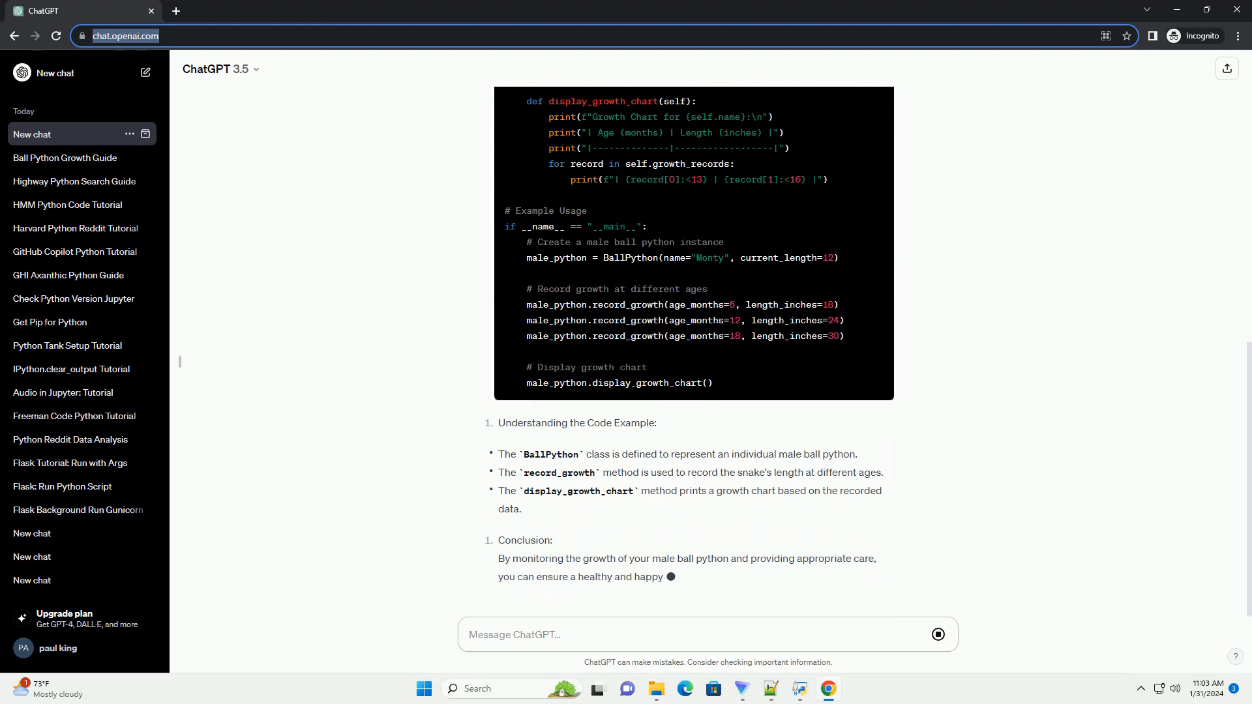
pyautogui.scroll(-3)
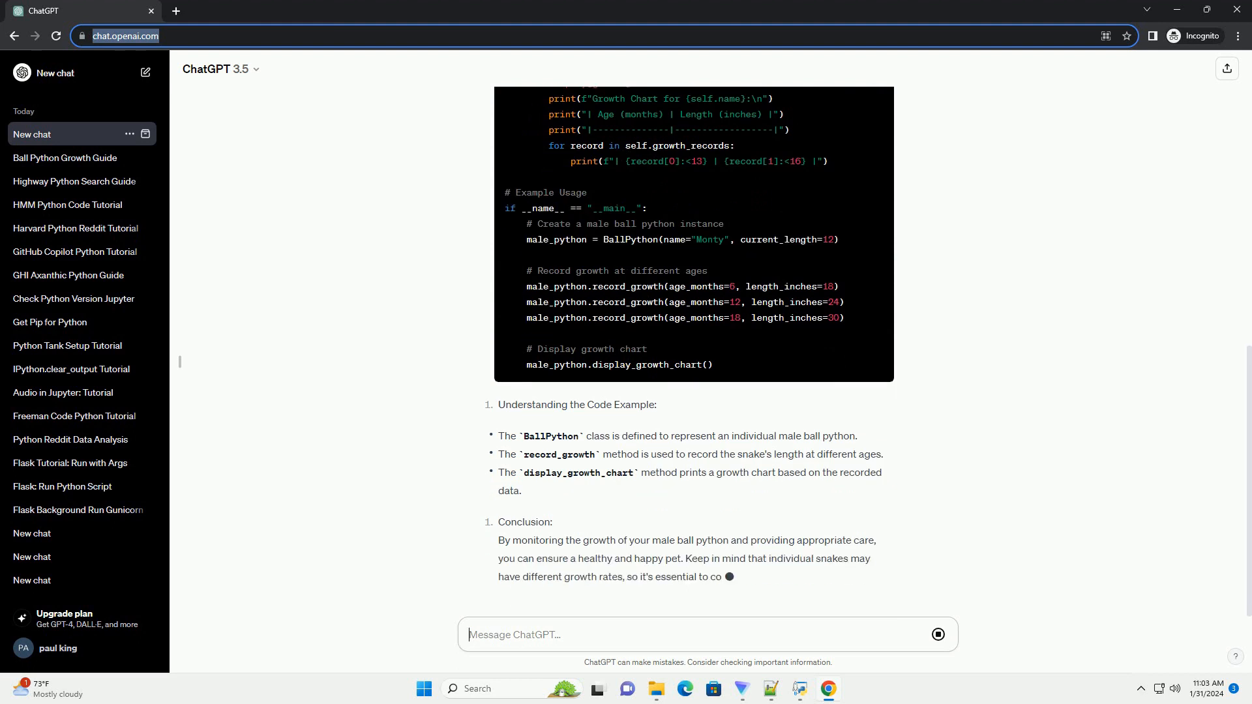